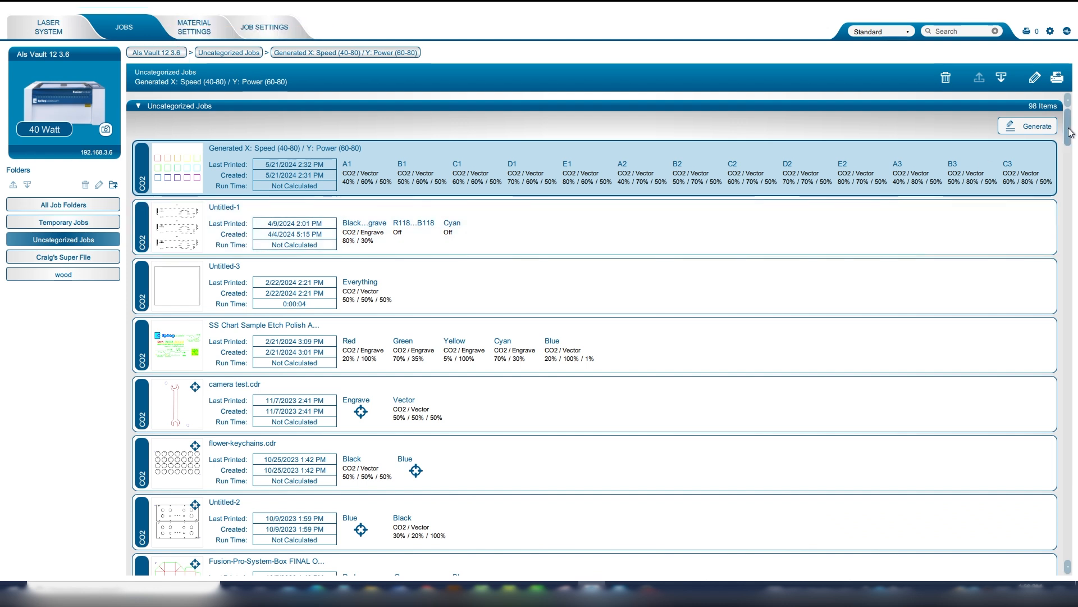
Start a quick sample grid with 0.15 in squares and 5 columns.
{"action": "left_click", "coordinate": [1027, 126]}
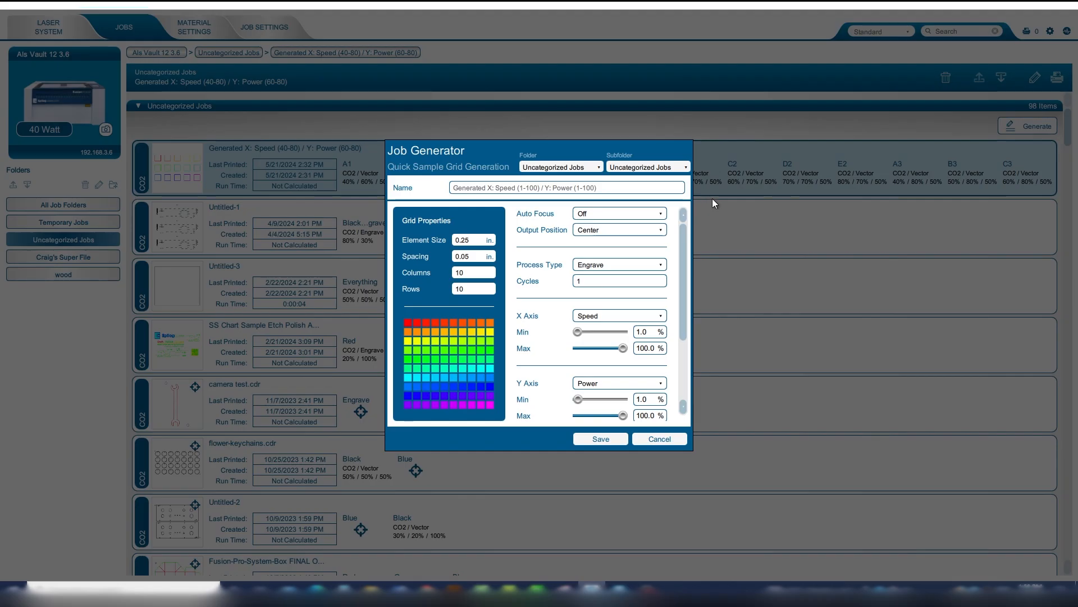
{"action": "left_click", "coordinate": [473, 240]}
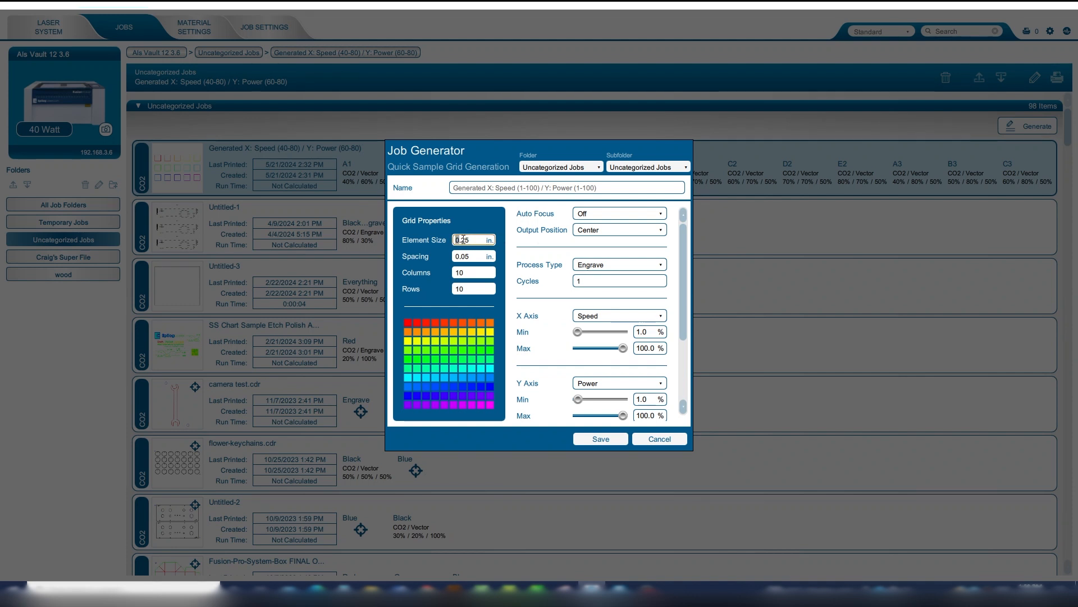
{"action": "type", "text": ".15"}
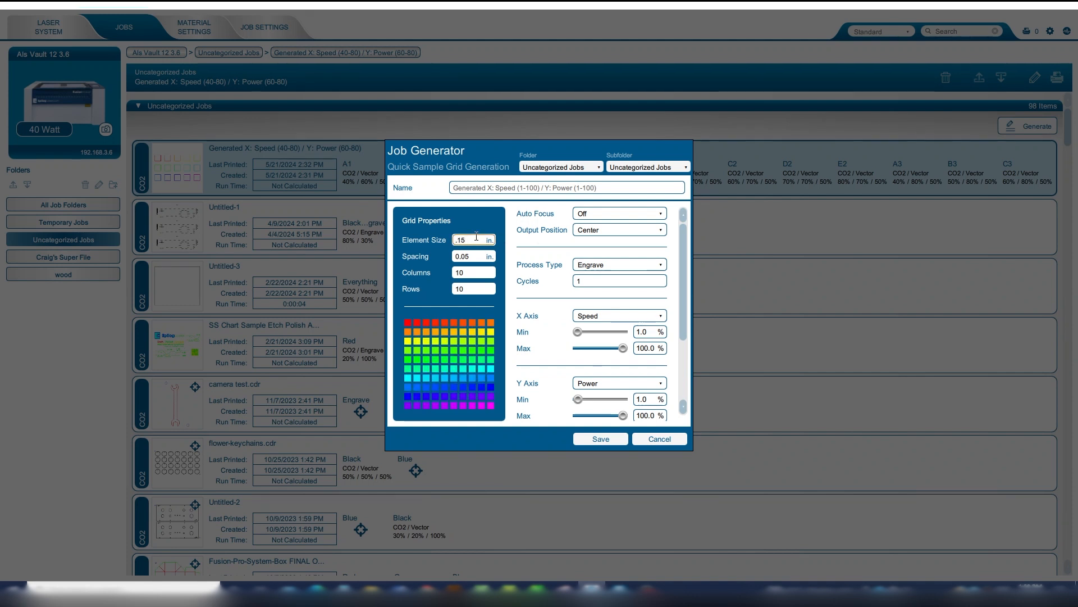
{"action": "left_click", "coordinate": [473, 272]}
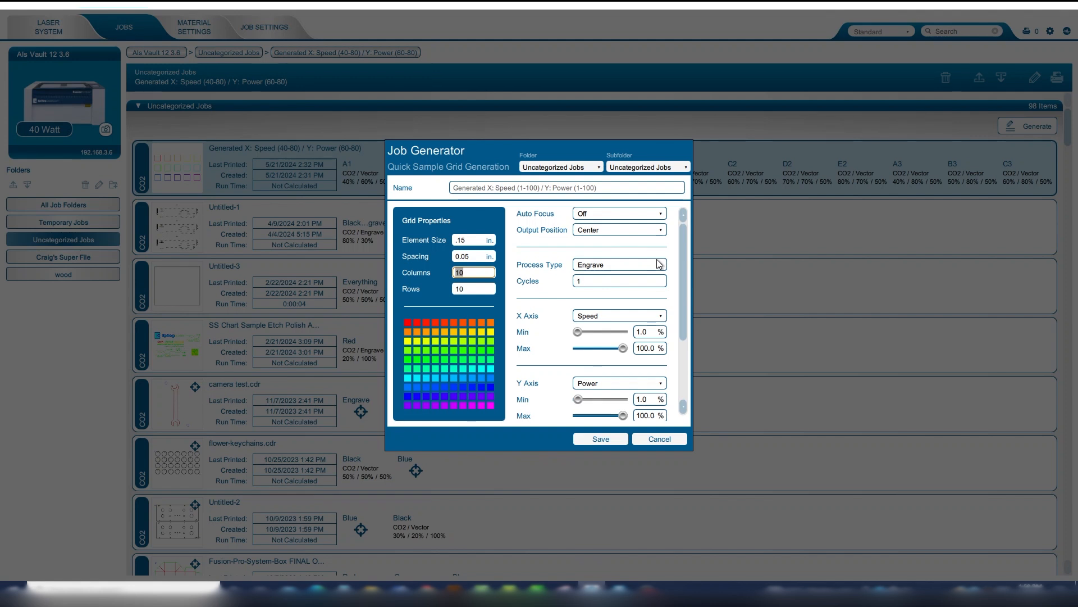
{"action": "type", "text": "5"}
{"action": "left_click", "coordinate": [474, 288]}
{"action": "type", "text": "2"}
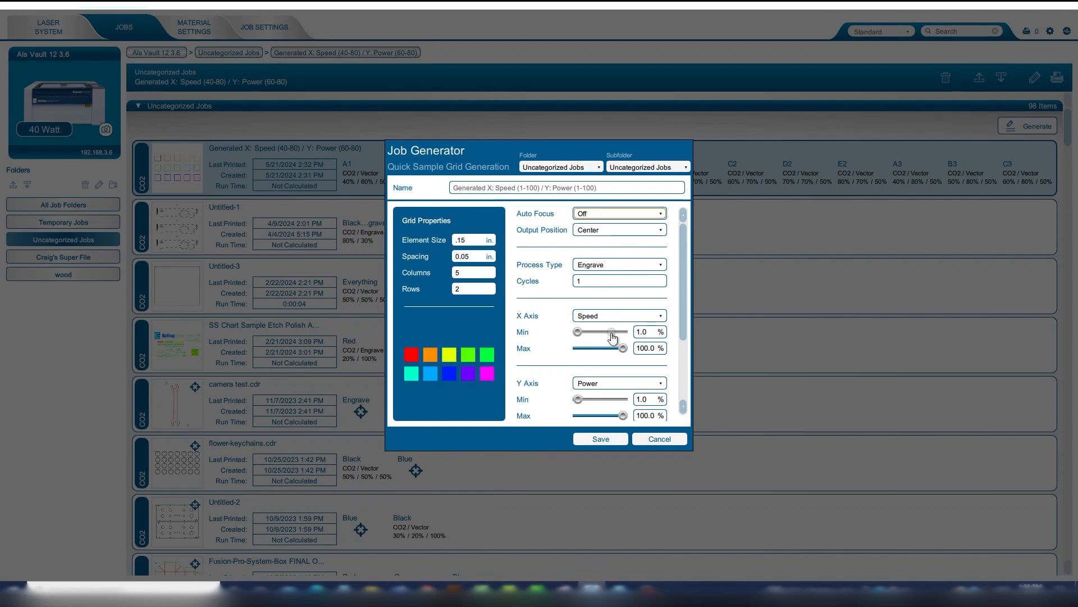
Vary power 10–50% on the X axis and speed 90–100% on Y, then save the grid job.
{"action": "left_click", "coordinate": [619, 315]}
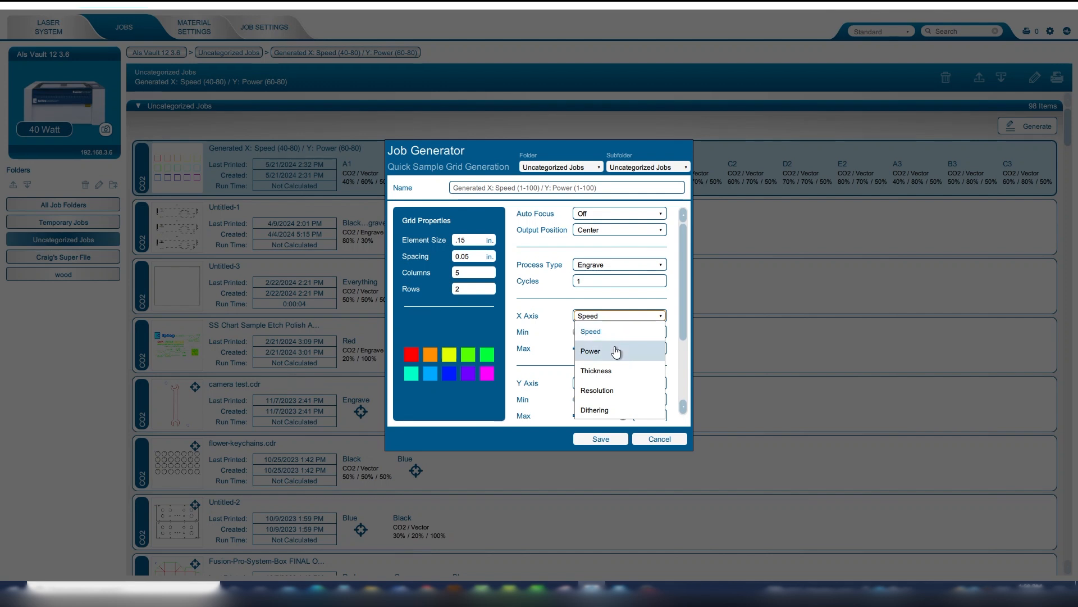
{"action": "left_click", "coordinate": [590, 350]}
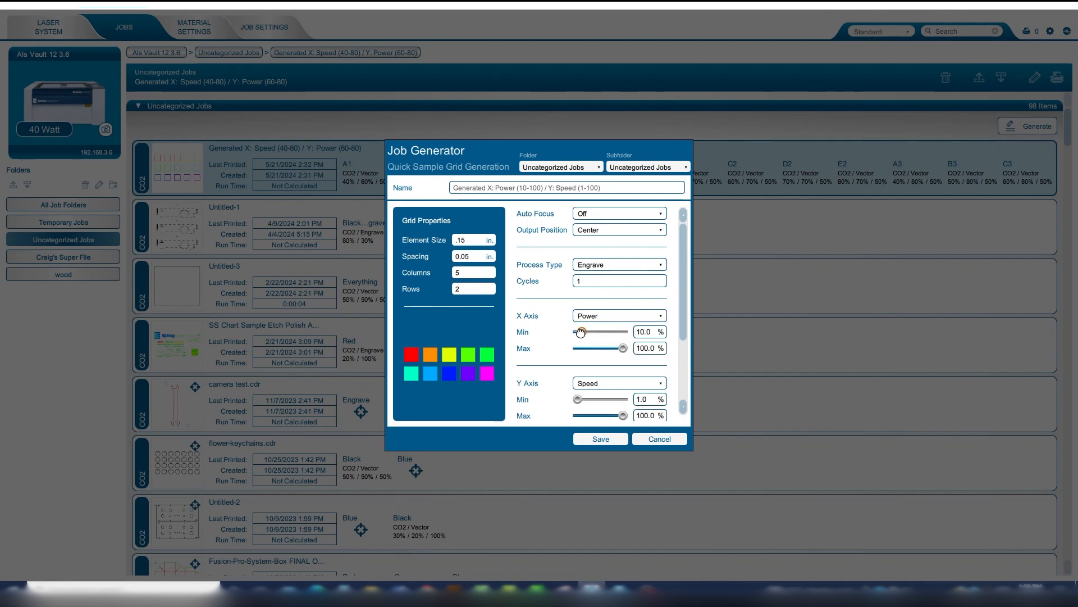
{"action": "left_click_drag", "start_coordinate": [622, 348], "coordinate": [619, 348]}
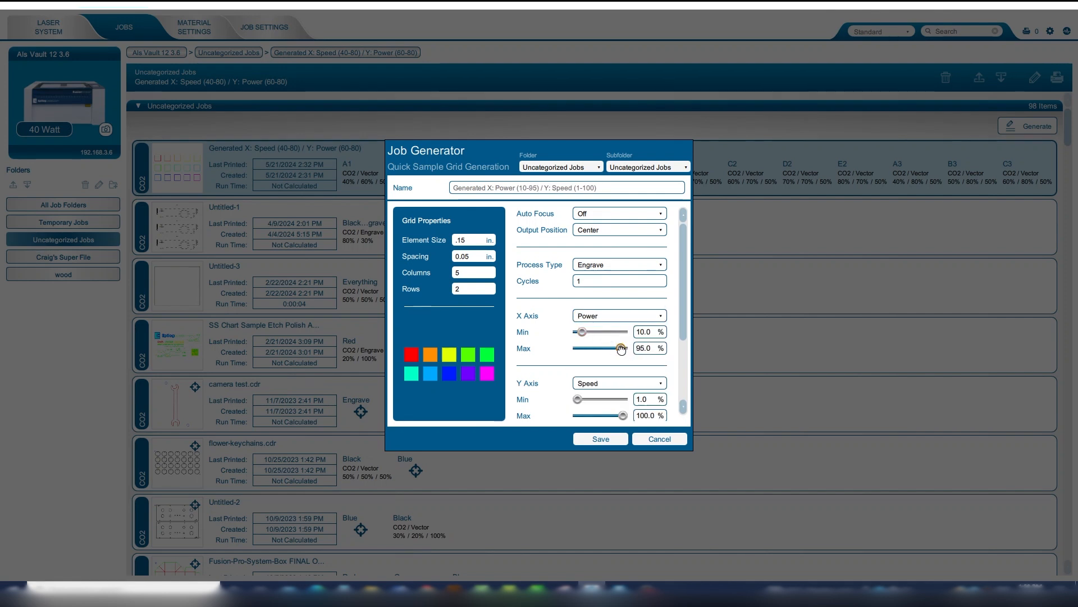
{"action": "left_click_drag", "start_coordinate": [620, 349], "coordinate": [595, 349]}
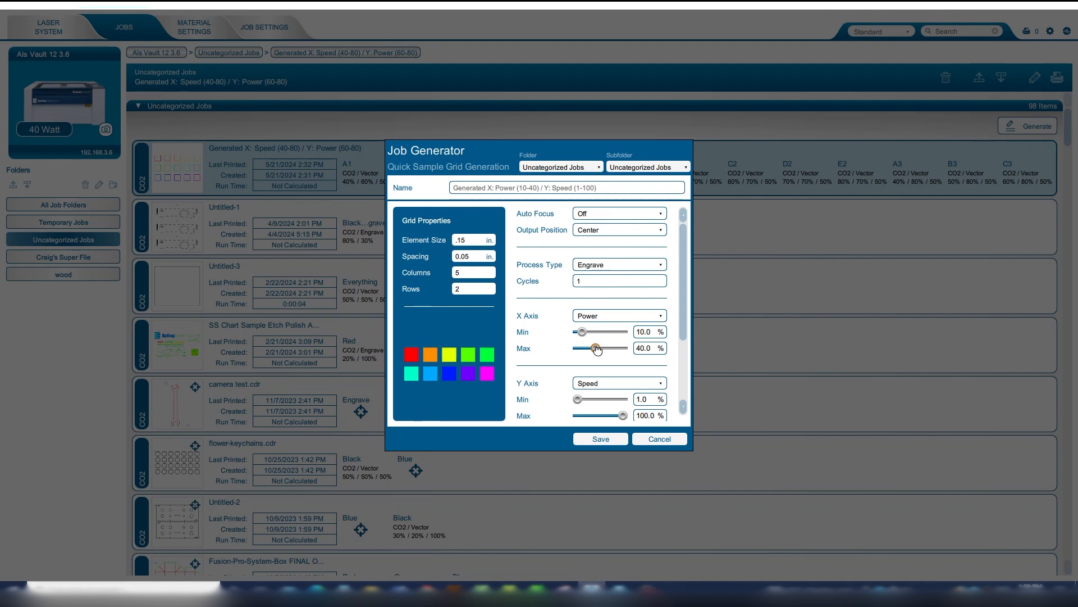
{"action": "left_click_drag", "start_coordinate": [592, 349], "coordinate": [597, 348]}
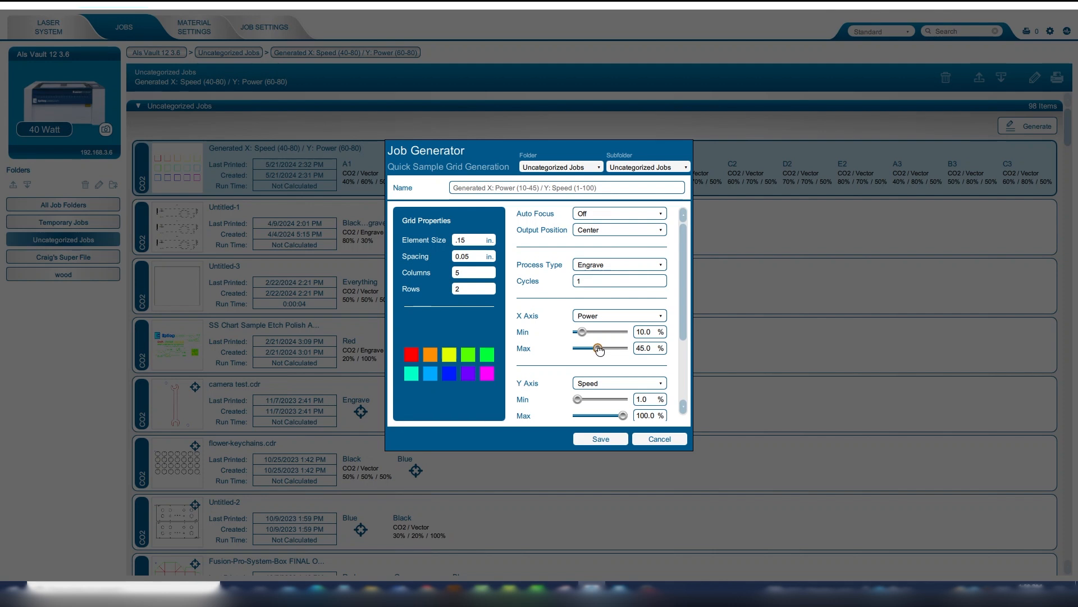
{"action": "left_click_drag", "start_coordinate": [598, 349], "coordinate": [604, 349]}
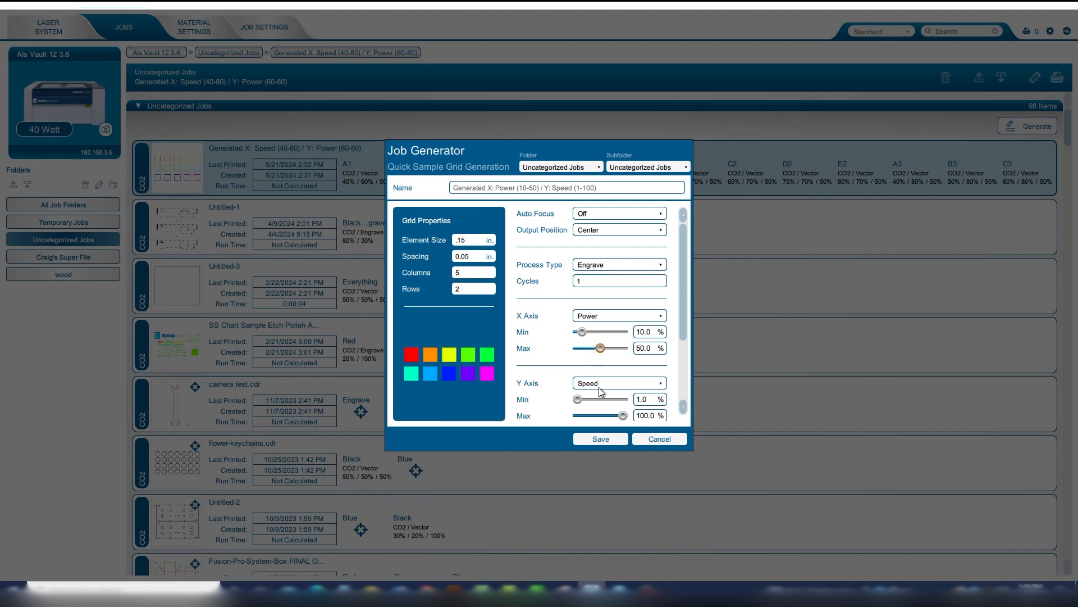
{"action": "left_click_drag", "start_coordinate": [577, 399], "coordinate": [617, 399]}
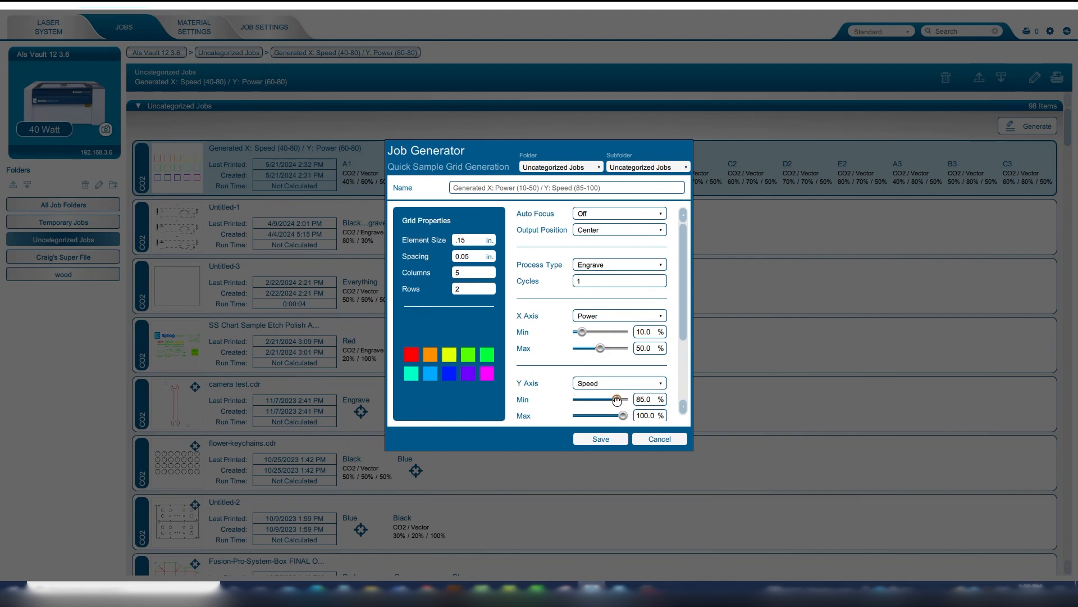
{"action": "left_click_drag", "start_coordinate": [612, 399], "coordinate": [622, 399]}
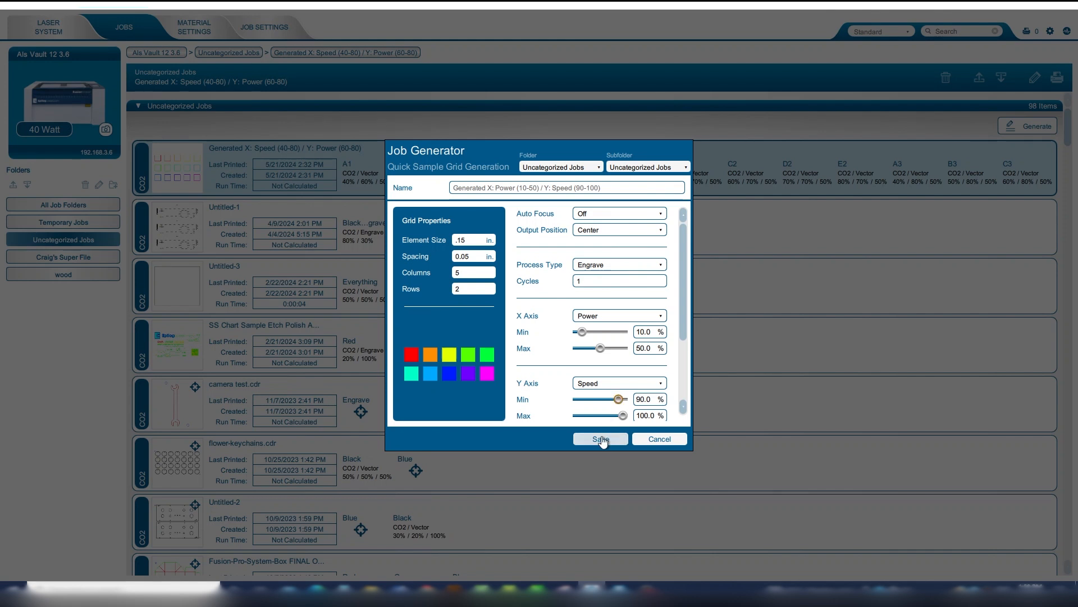
{"action": "left_click", "coordinate": [599, 438]}
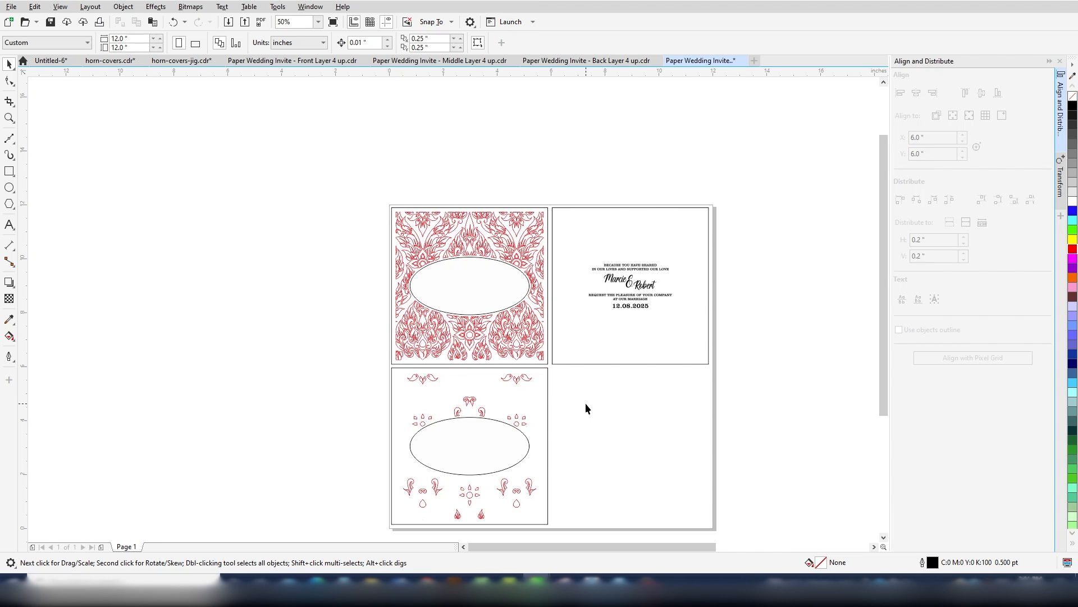
{"action": "mouse_move", "coordinate": [522, 399]}
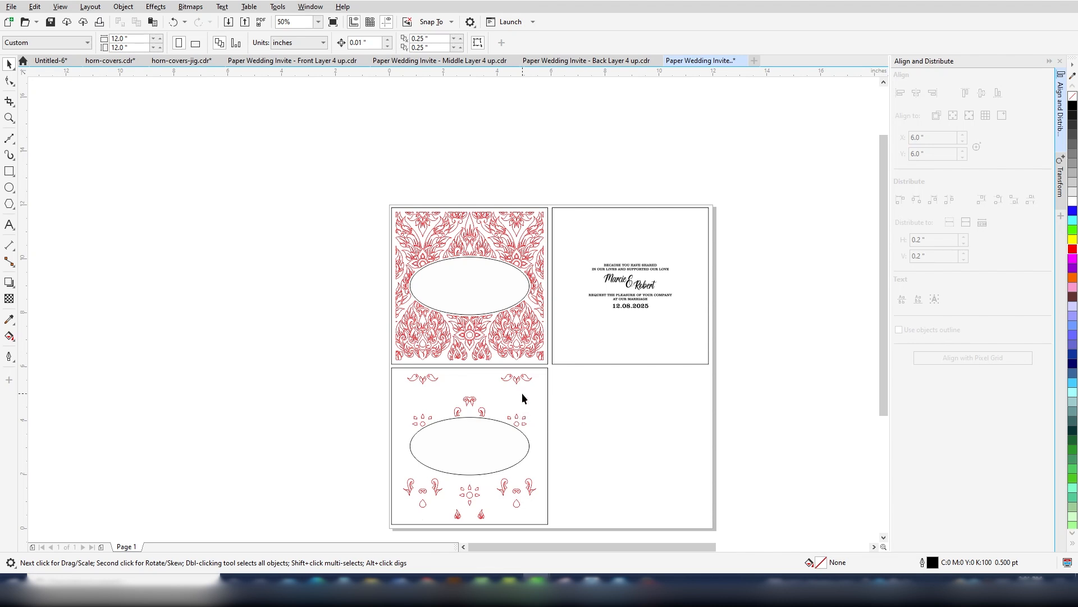
{"action": "mouse_move", "coordinate": [550, 199]}
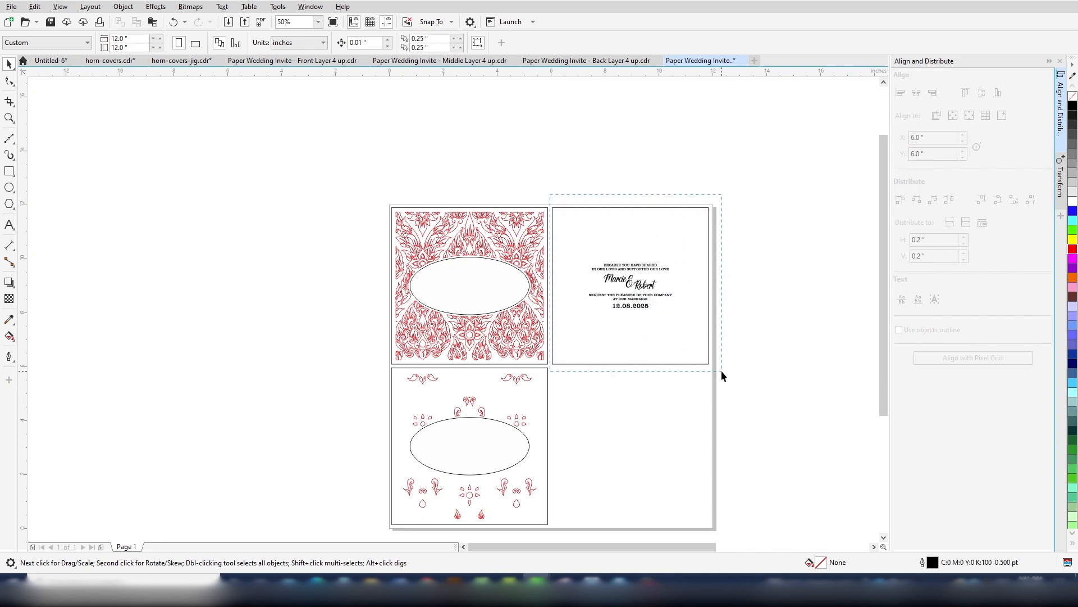
Print only the selected invitation text panel to the Epilog Engraver.
{"action": "left_click", "coordinate": [629, 286]}
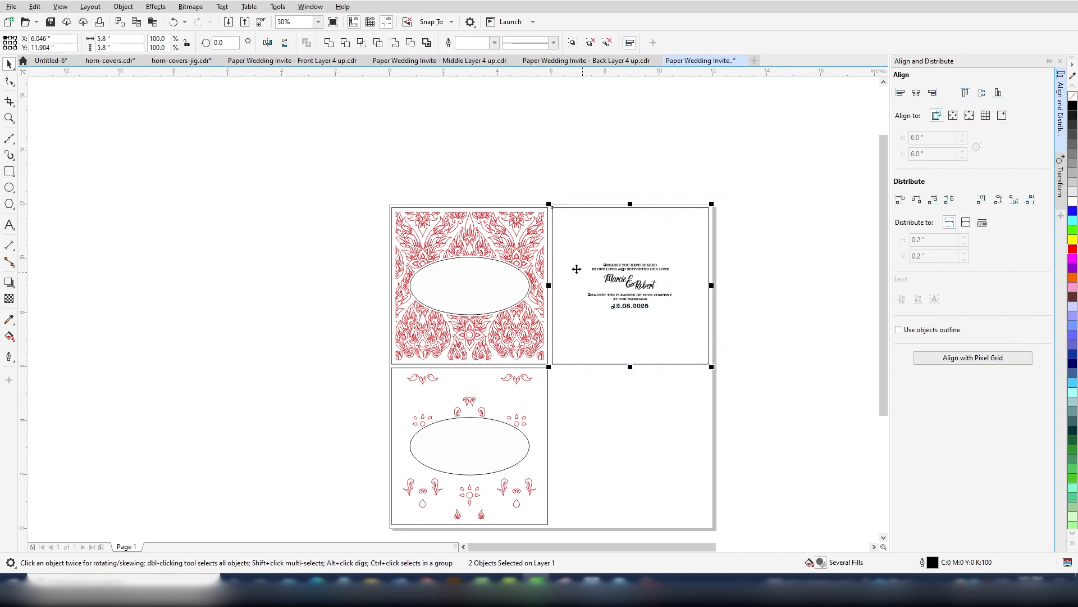
{"action": "left_click", "coordinate": [11, 6]}
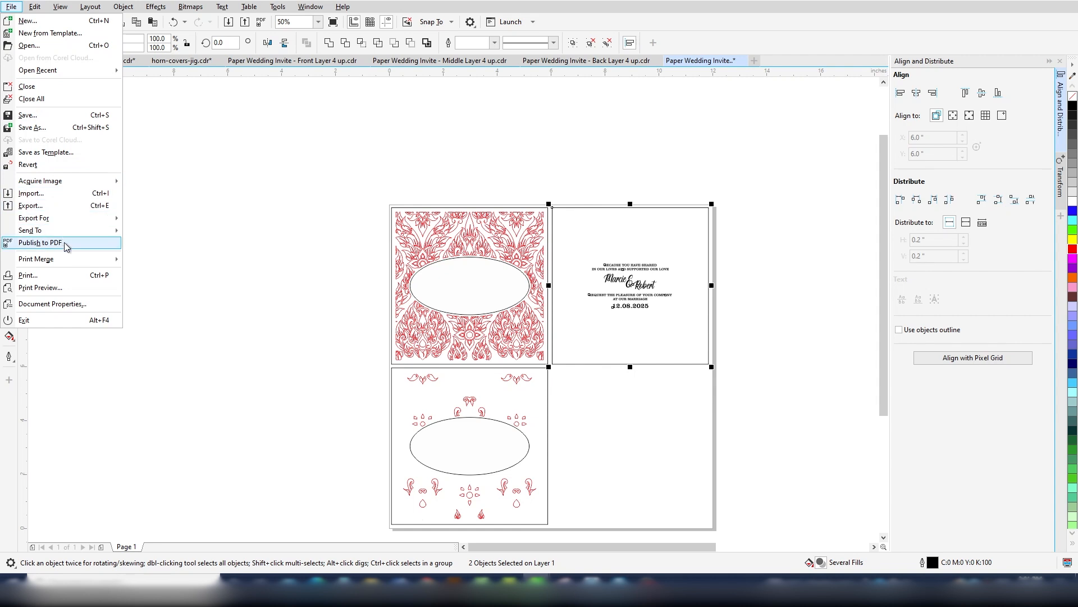
{"action": "left_click", "coordinate": [27, 275]}
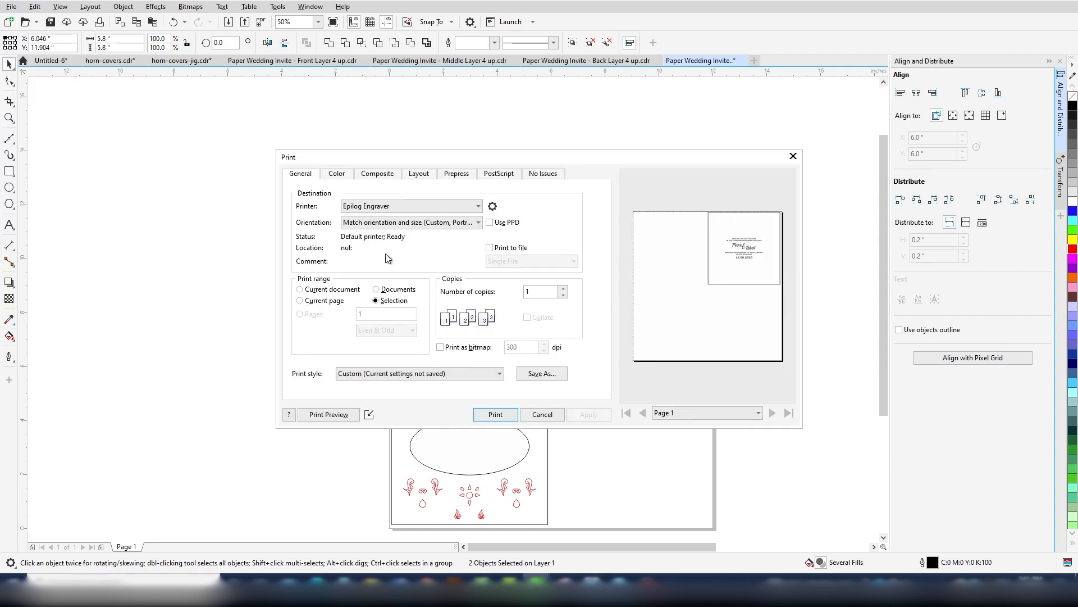
{"action": "left_click", "coordinate": [495, 414]}
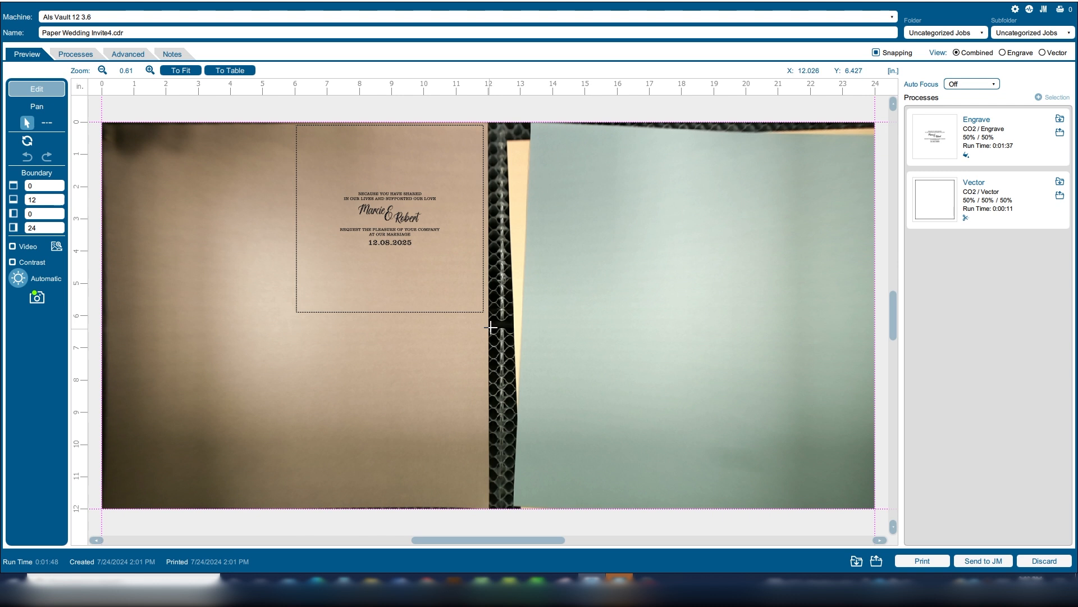
Import the Cardstock Engraving material settings into the engrave process.
{"action": "left_click", "coordinate": [389, 216]}
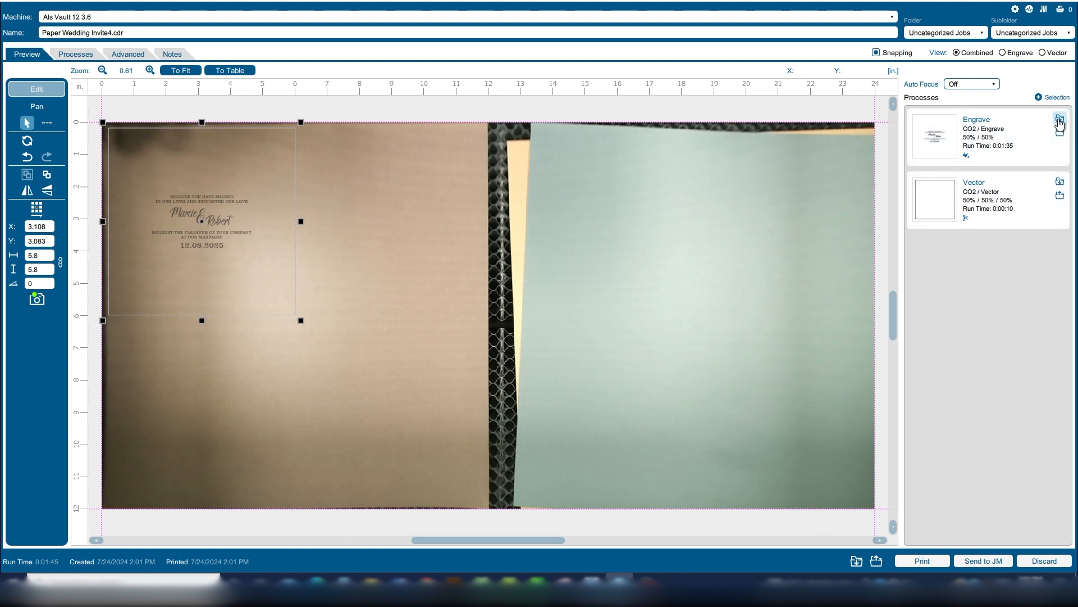
{"action": "left_click", "coordinate": [1059, 117]}
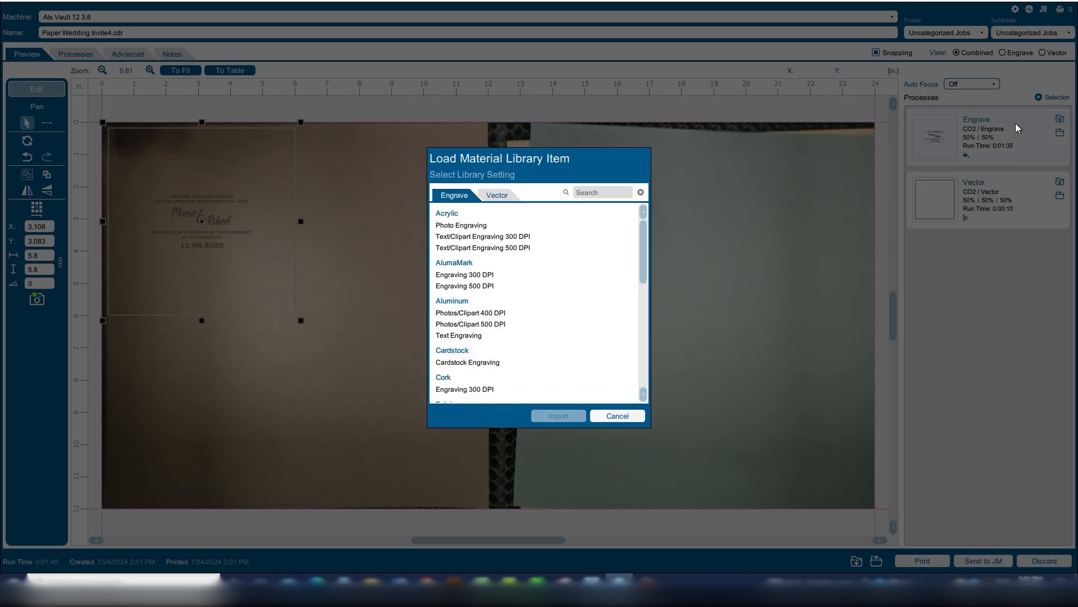
{"action": "left_click", "coordinate": [467, 362]}
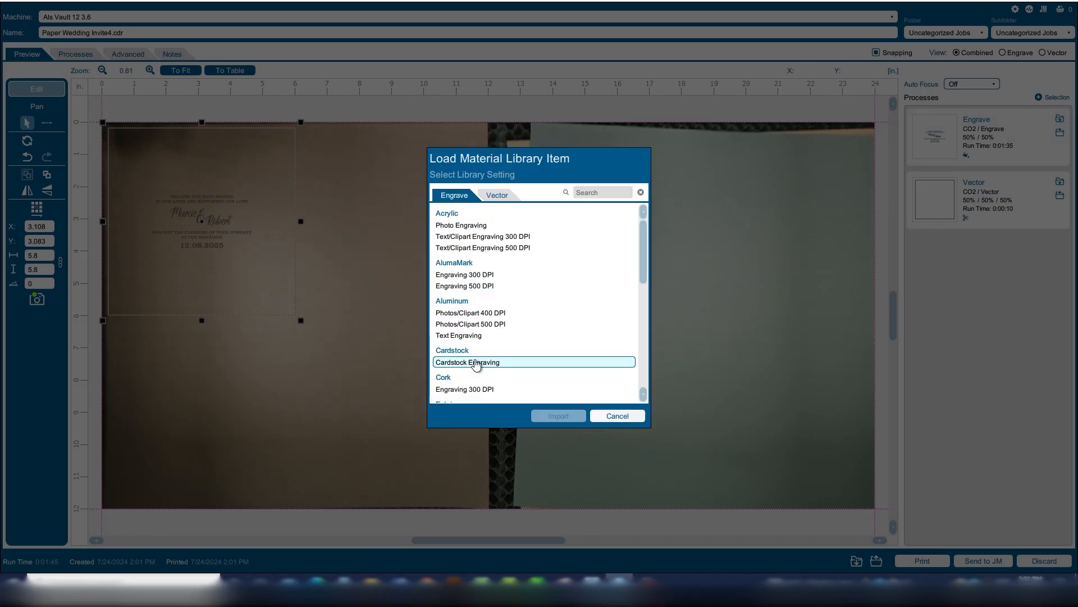
{"action": "left_click", "coordinate": [558, 416]}
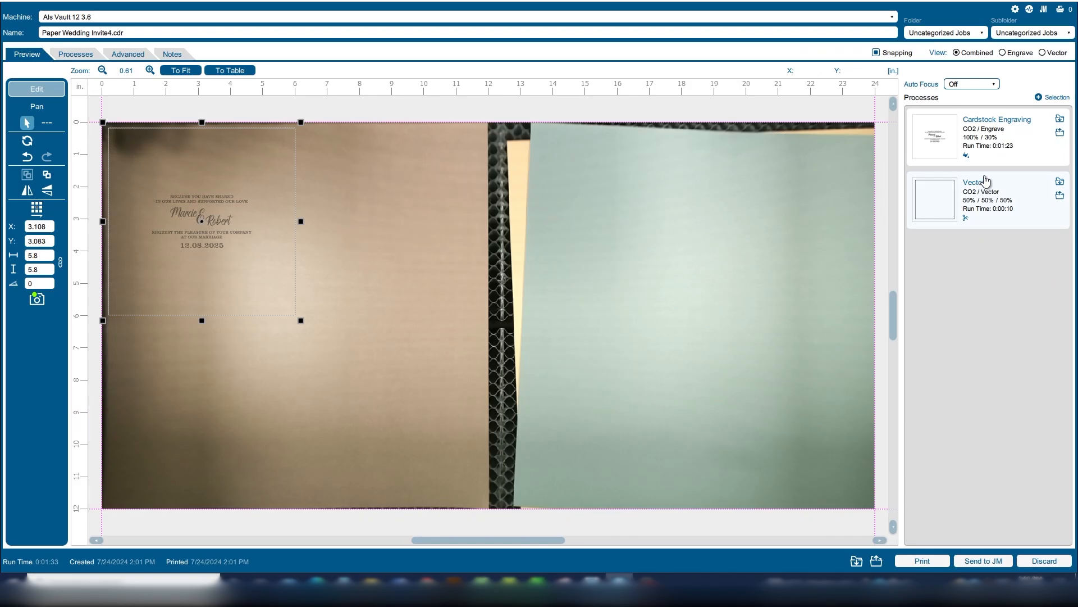
Import the Cardstock Cutting settings into the vector process.
{"action": "left_click", "coordinate": [996, 119]}
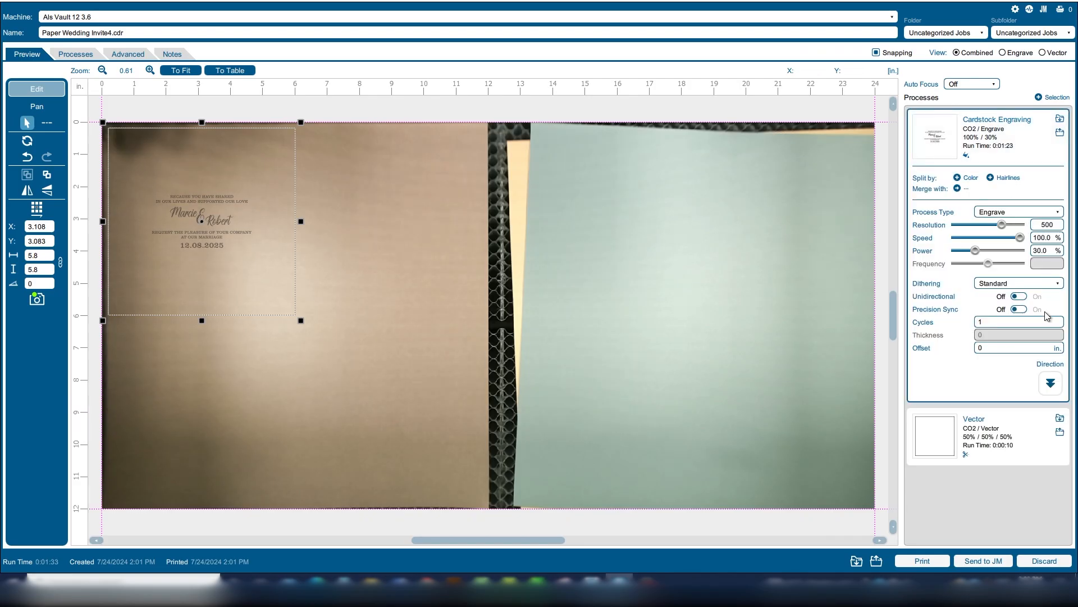
{"action": "left_click", "coordinate": [1050, 382]}
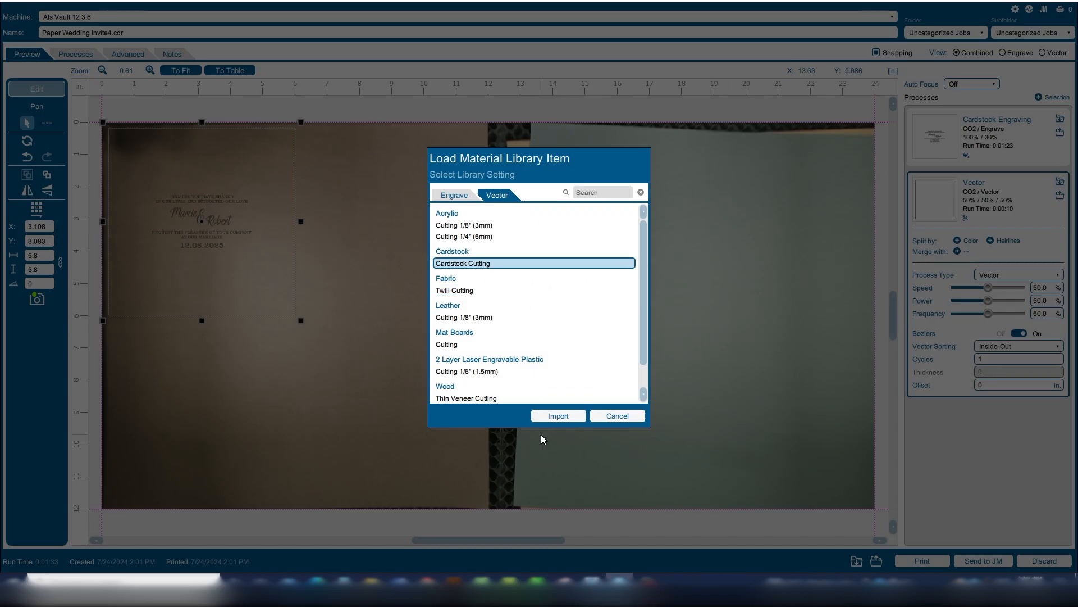
{"action": "left_click", "coordinate": [557, 415]}
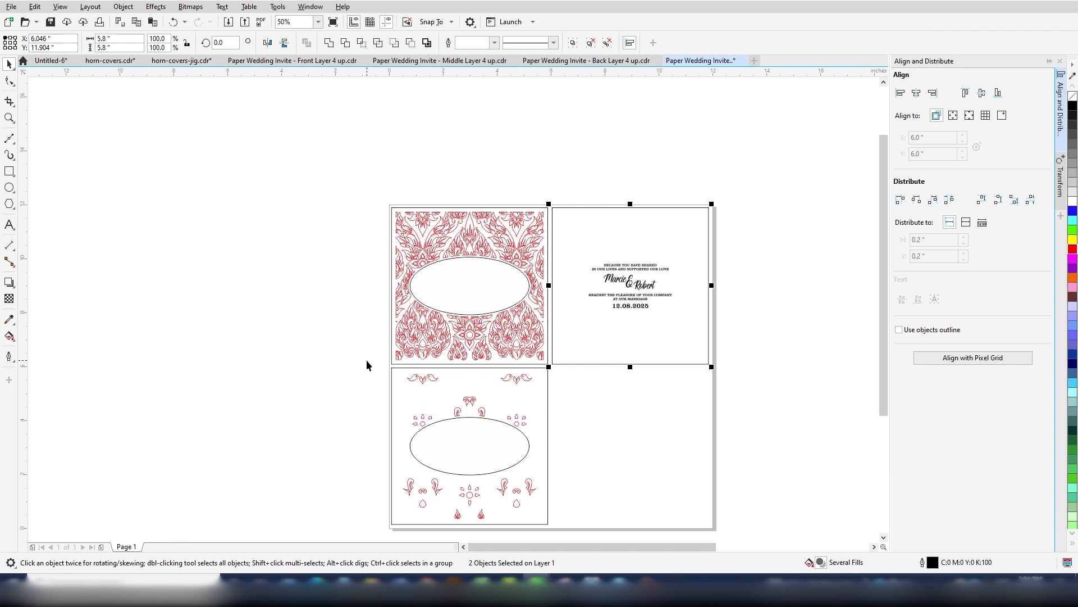
Print the selected lower-left ornamental panel to the Epilog Engraver with Selection range.
{"action": "left_click", "coordinate": [469, 444]}
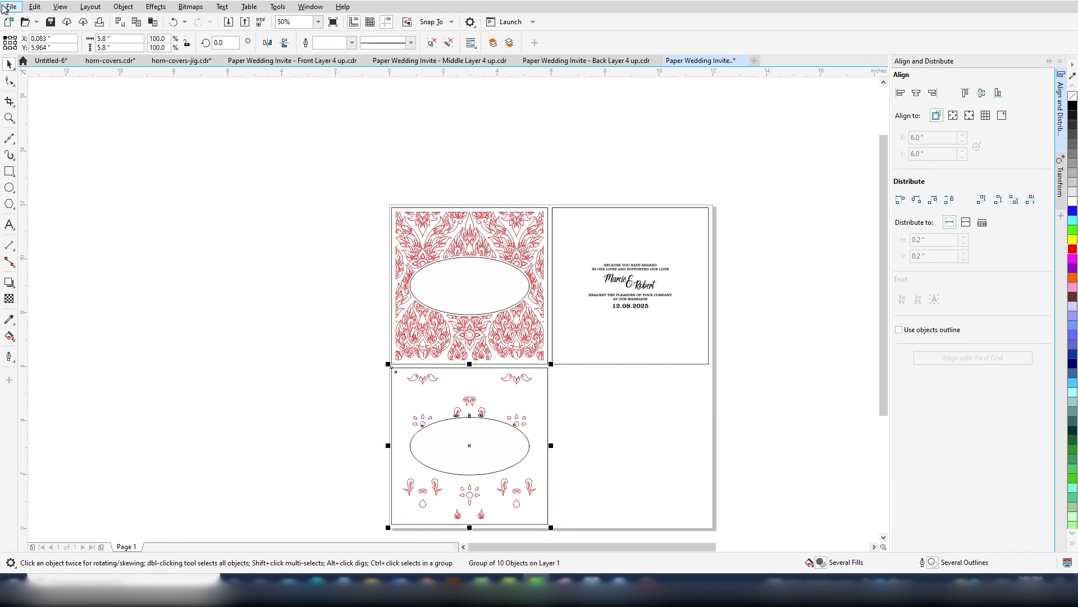
{"action": "left_click", "coordinate": [10, 6]}
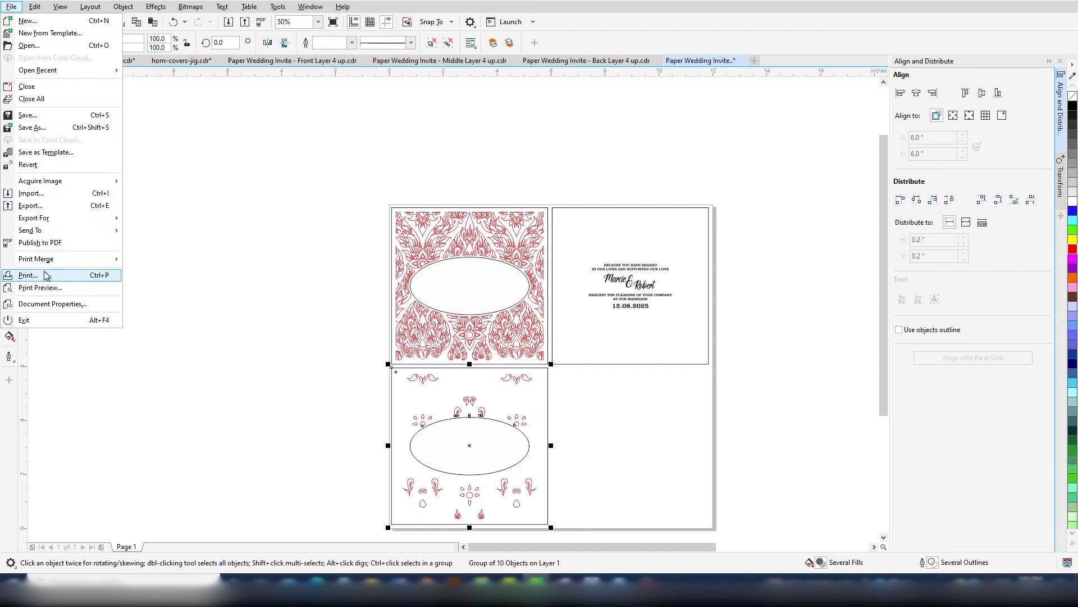
{"action": "left_click", "coordinate": [28, 275]}
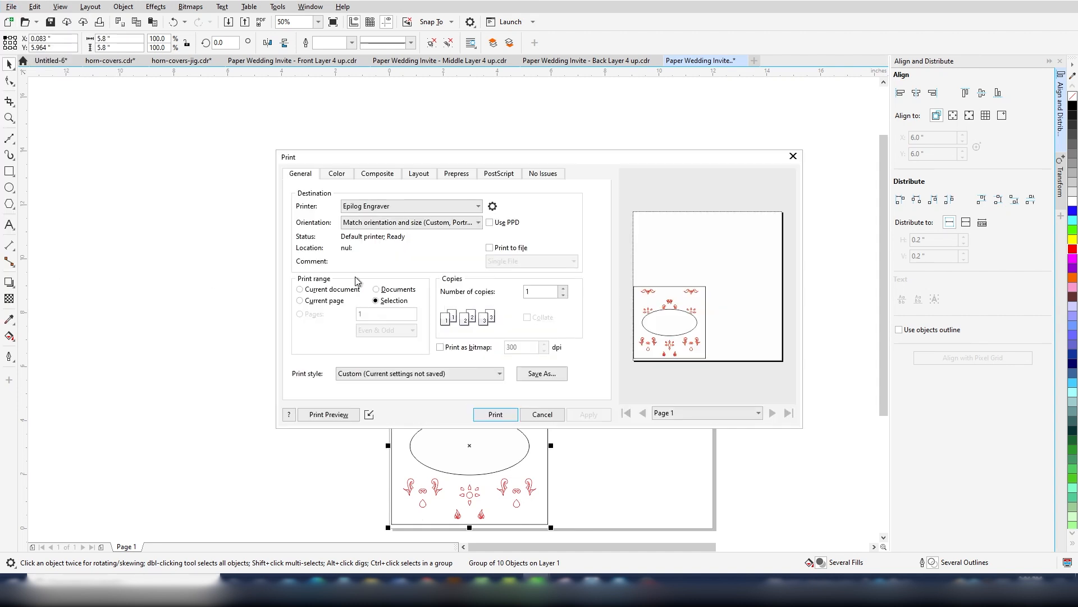
{"action": "left_click", "coordinate": [494, 414]}
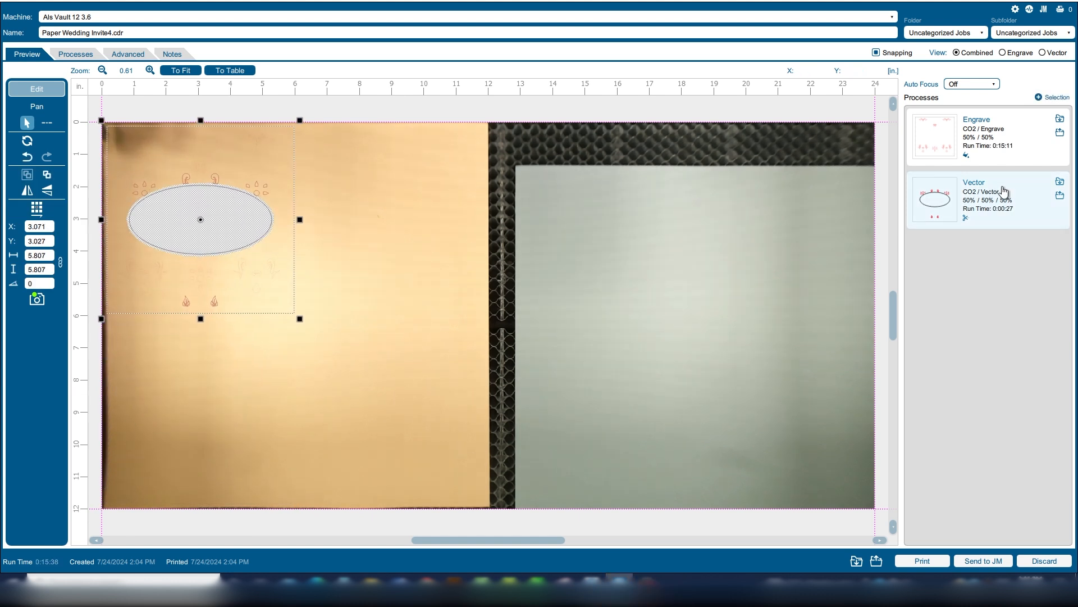
Merge the panel's vector and engrave processes and import Cardstock Cutting settings.
{"action": "left_click", "coordinate": [988, 199]}
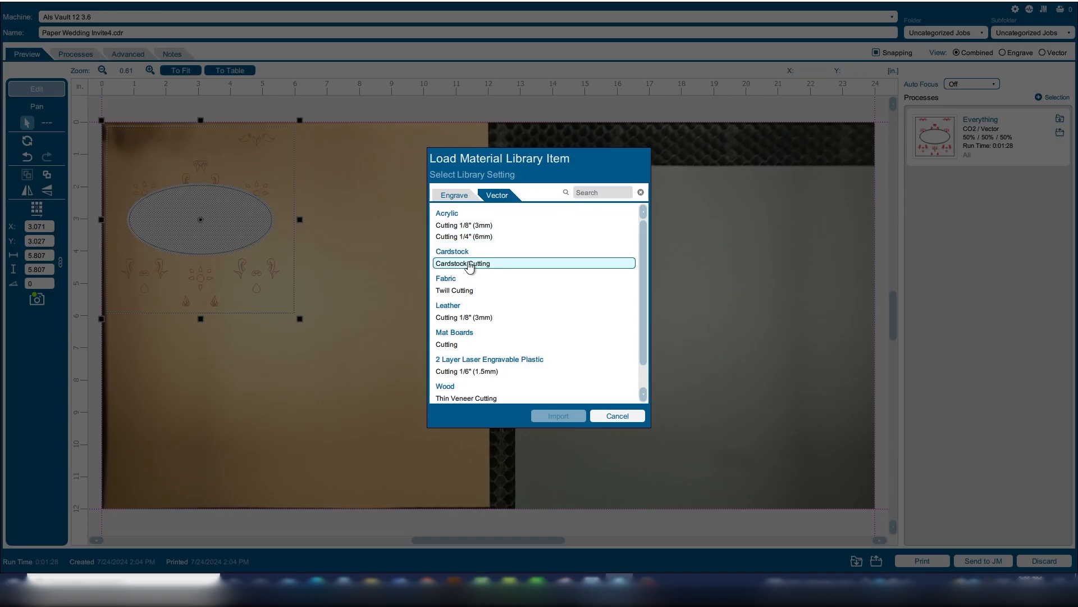
{"action": "left_click", "coordinate": [557, 416]}
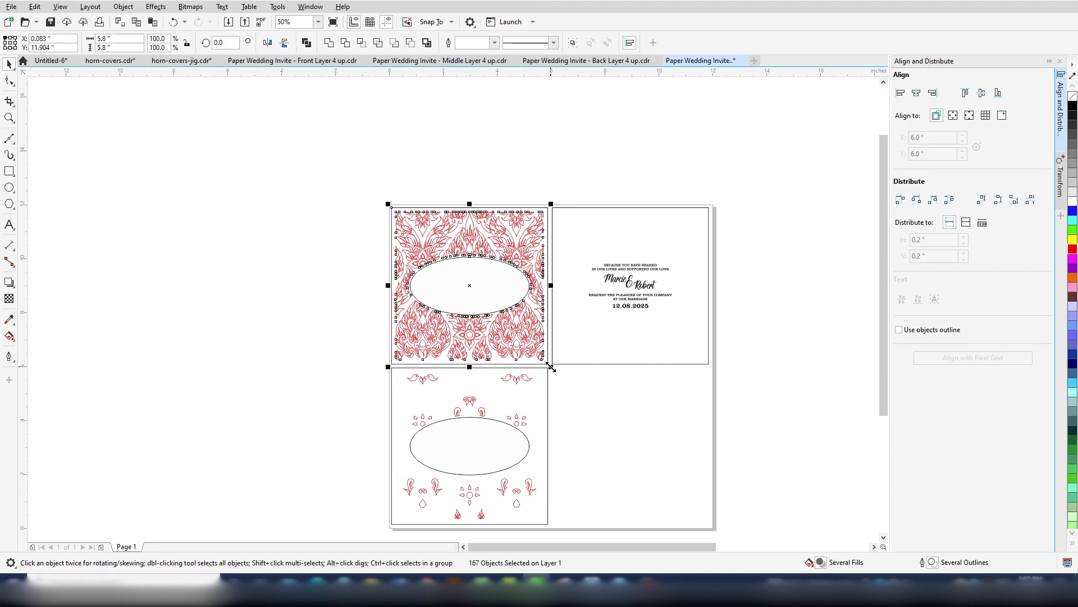
Print the selected red lace top-left panel to the Epilog Engraver via Ctrl+P.
{"action": "key", "text": "ctrl+p"}
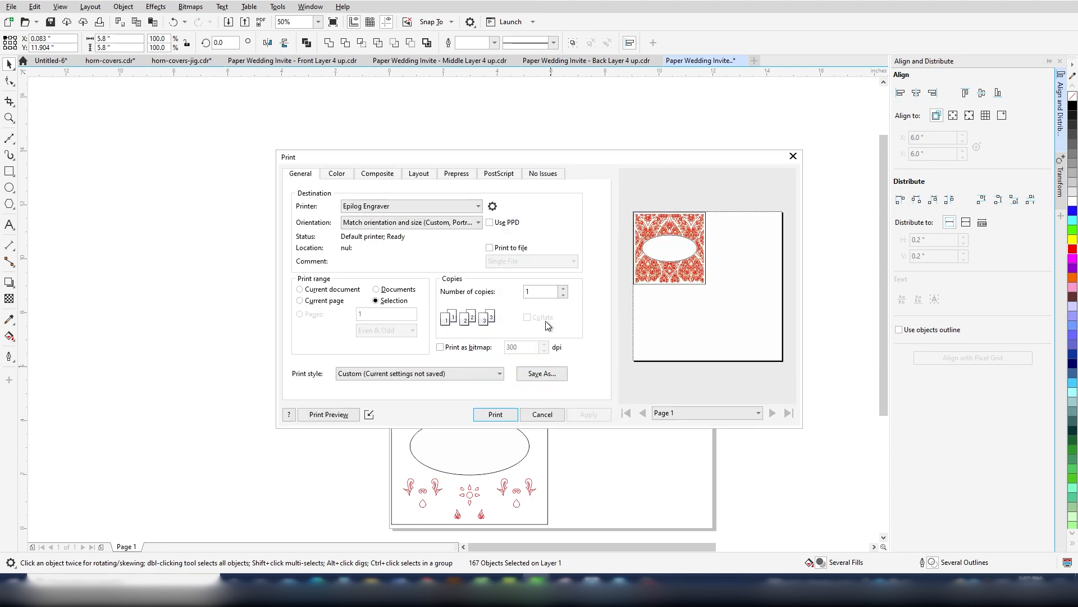
{"action": "left_click", "coordinate": [542, 414]}
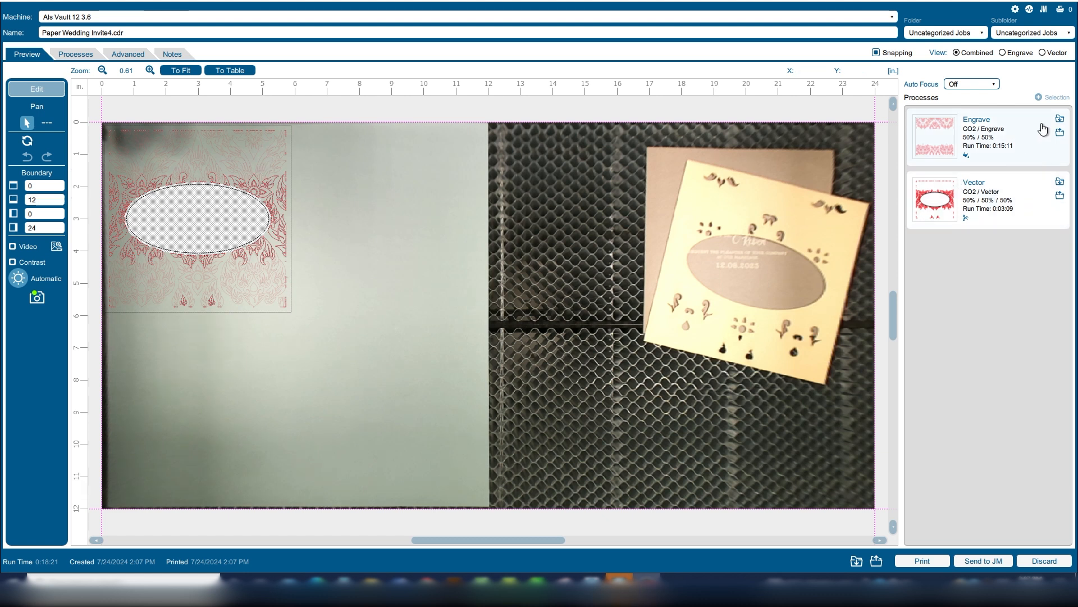
Merge the red panel's vector process into Engrave and import Cardstock Cutting settings.
{"action": "left_click", "coordinate": [984, 200]}
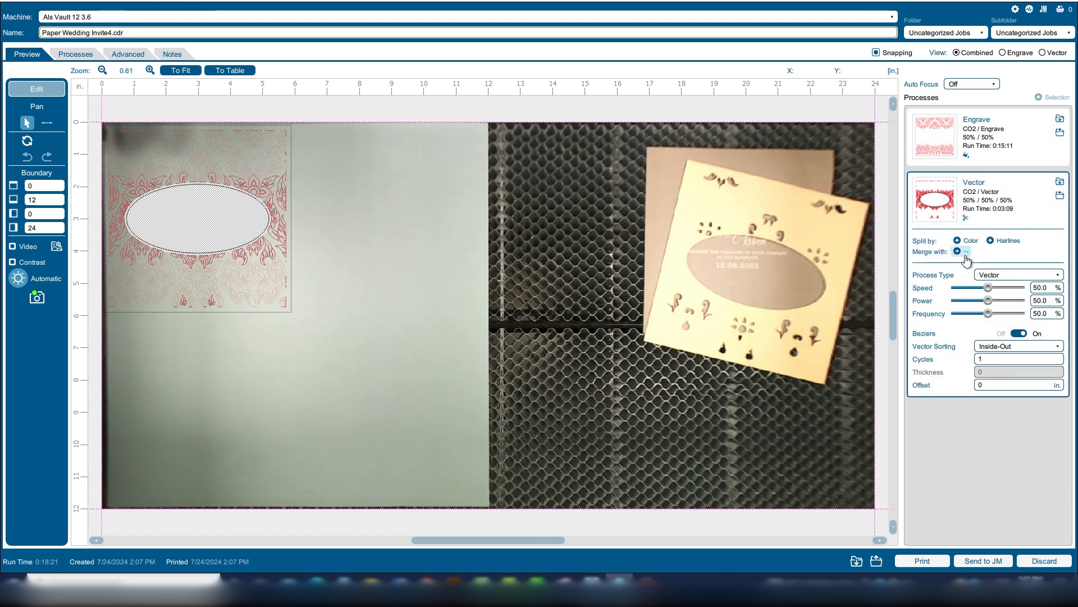
{"action": "left_click", "coordinate": [961, 251]}
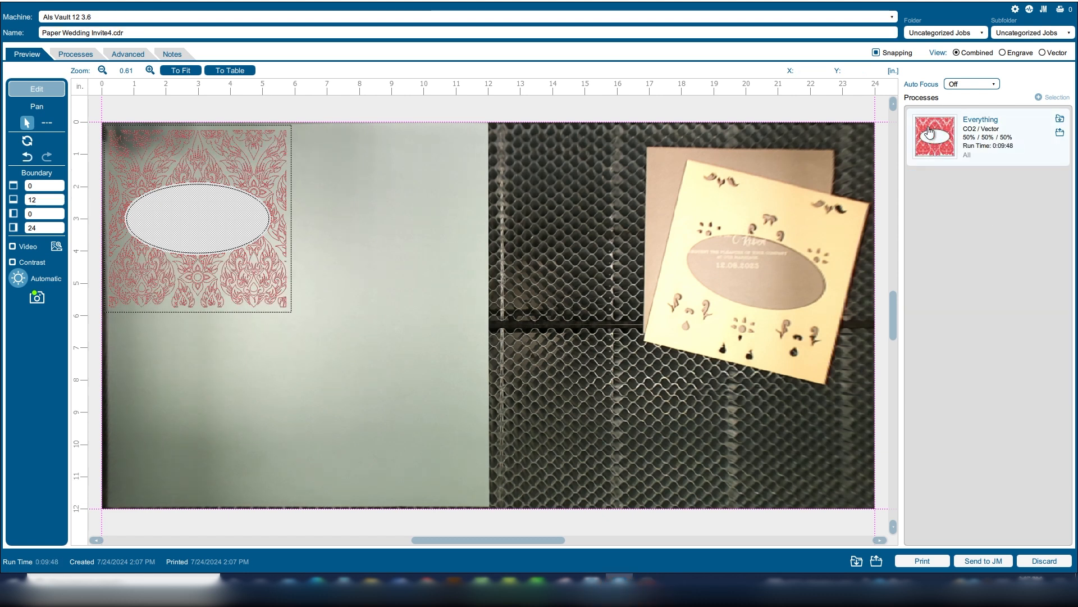
{"action": "mouse_move", "coordinate": [1059, 119]}
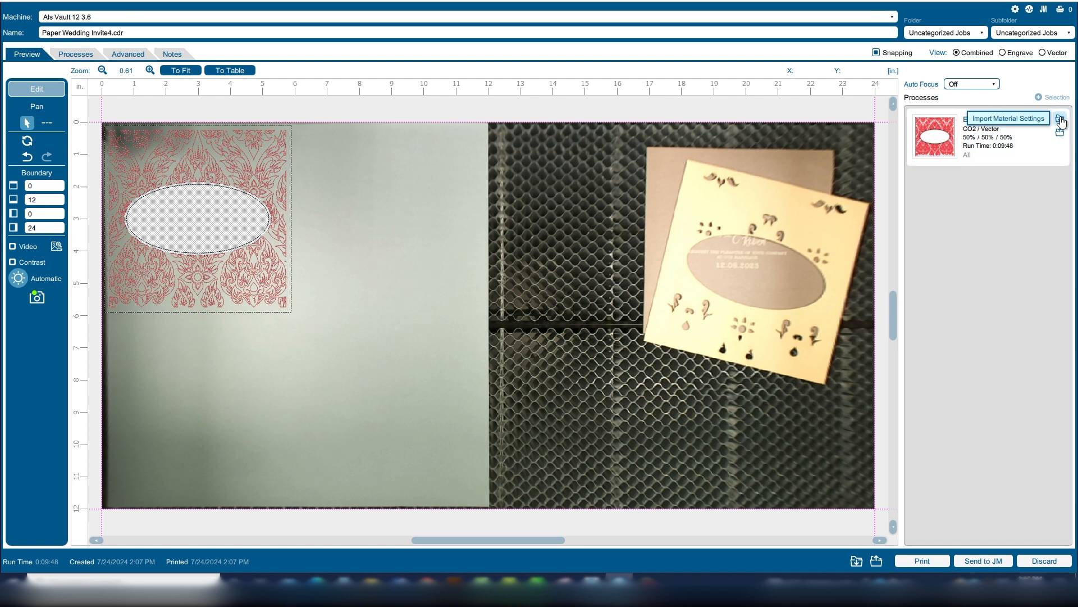
{"action": "left_click", "coordinate": [1060, 118]}
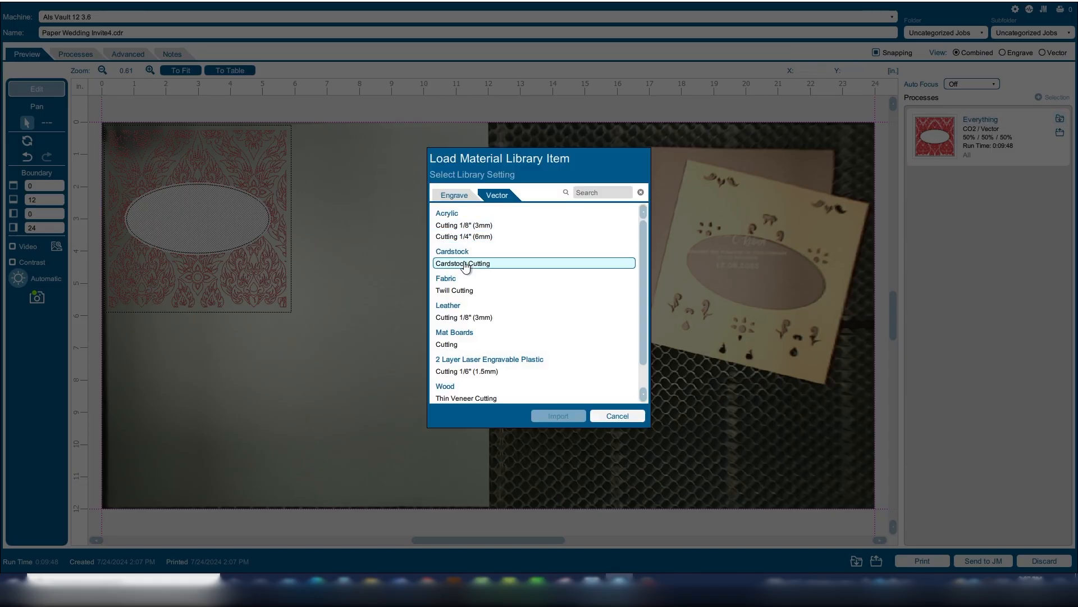
{"action": "left_click", "coordinate": [557, 416]}
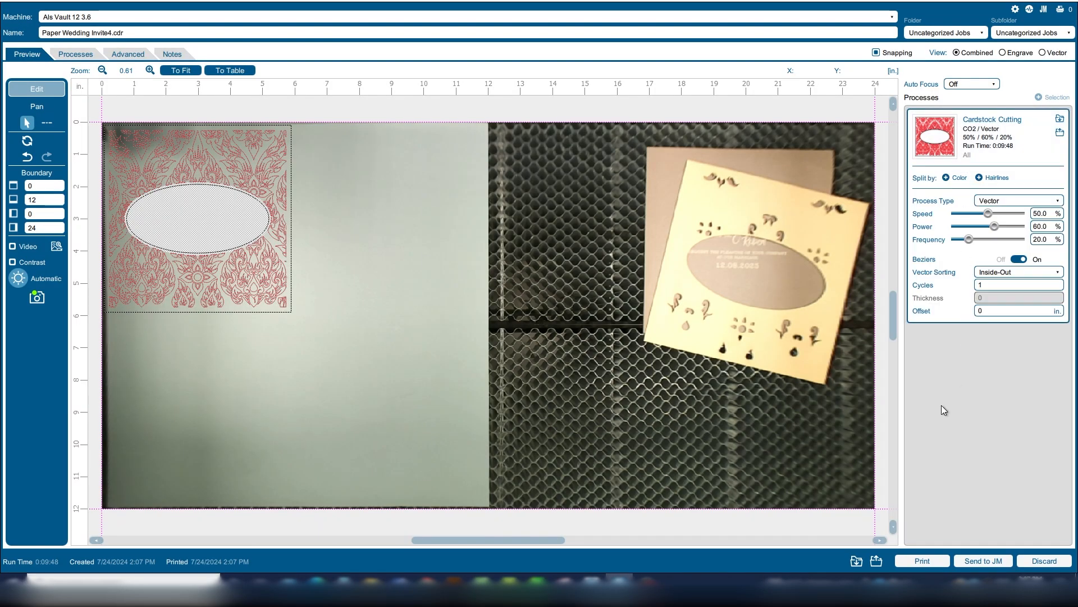